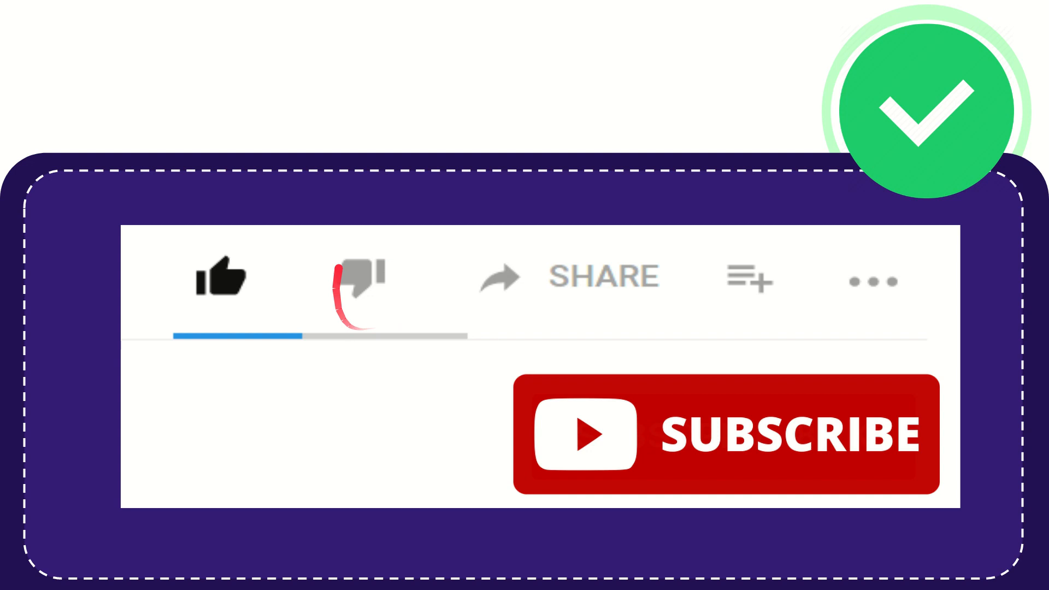
pyautogui.click(358, 278)
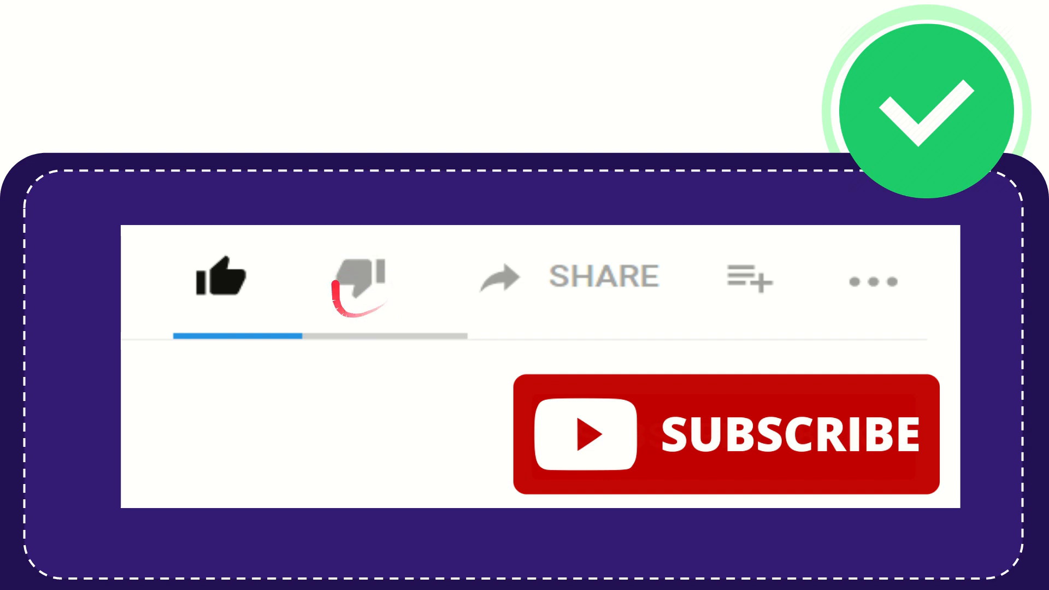
pyautogui.click(358, 281)
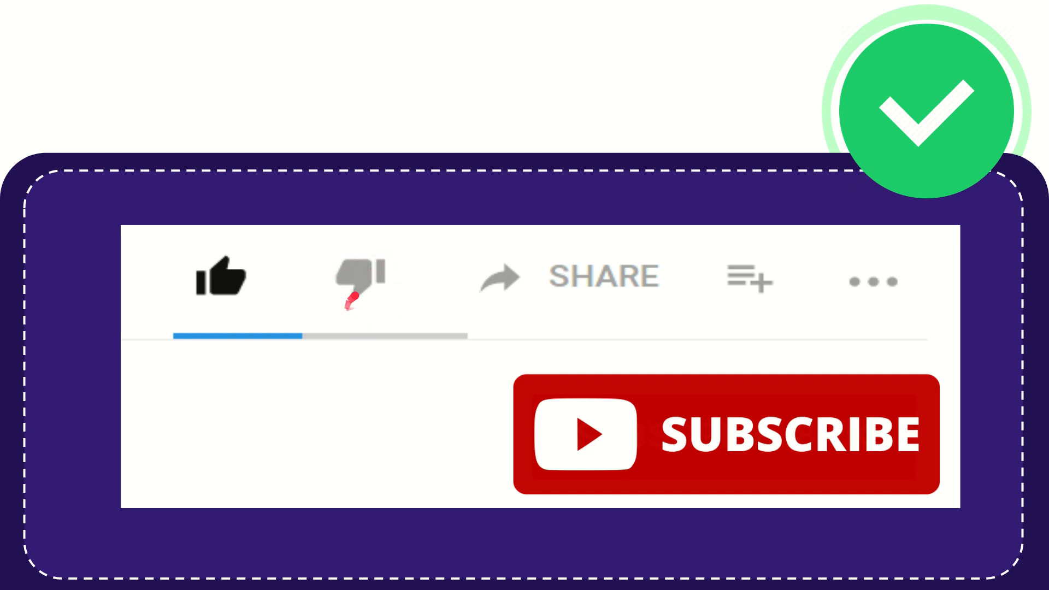